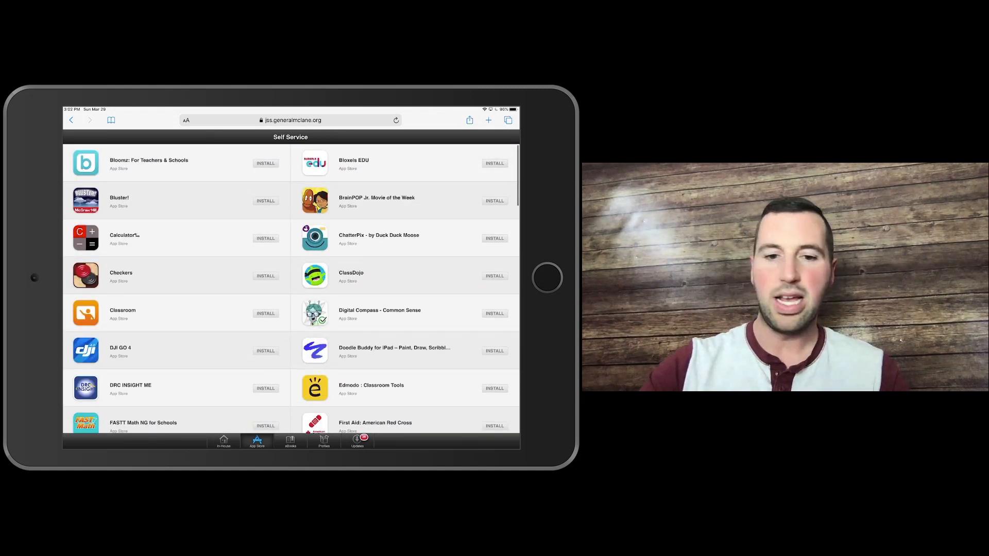
# Show the Updates list in Self Service and scroll down toward Sumdog.
pyautogui.click(356, 441)
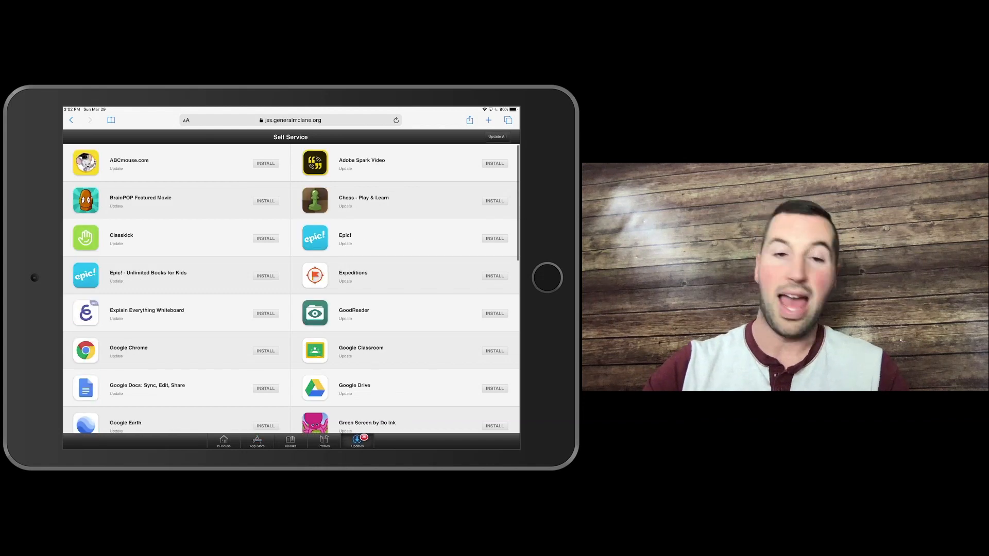
pyautogui.scroll(-3)
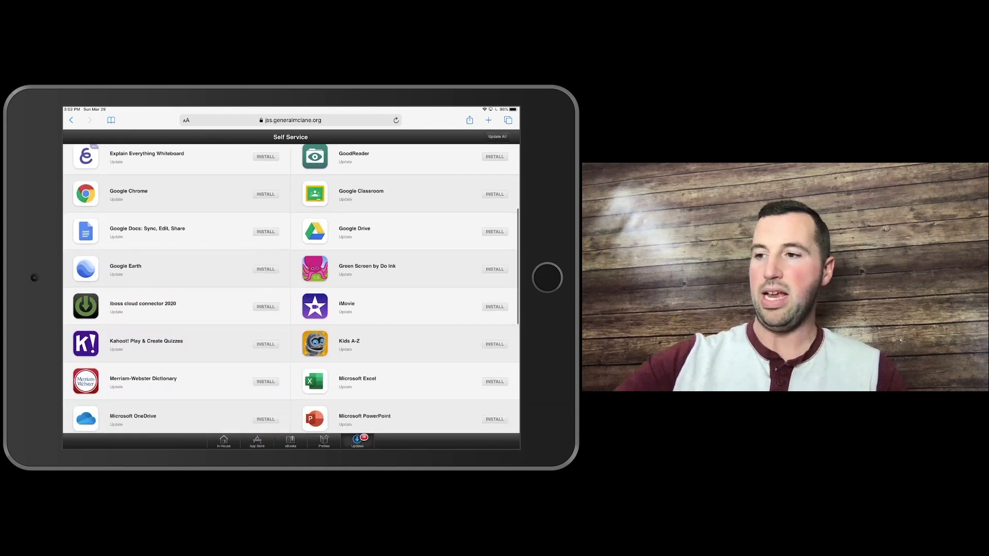
pyautogui.scroll(-3)
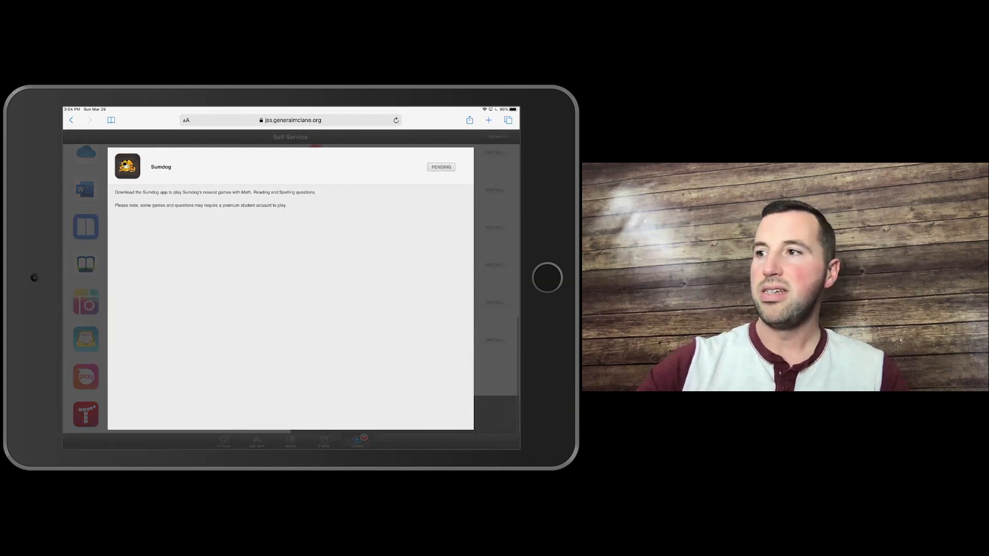
pyautogui.click(441, 167)
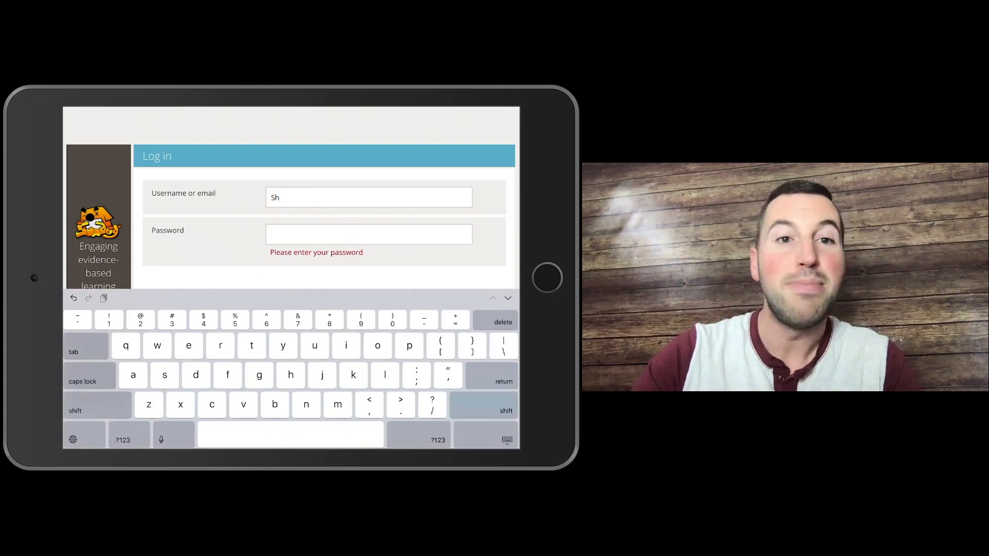
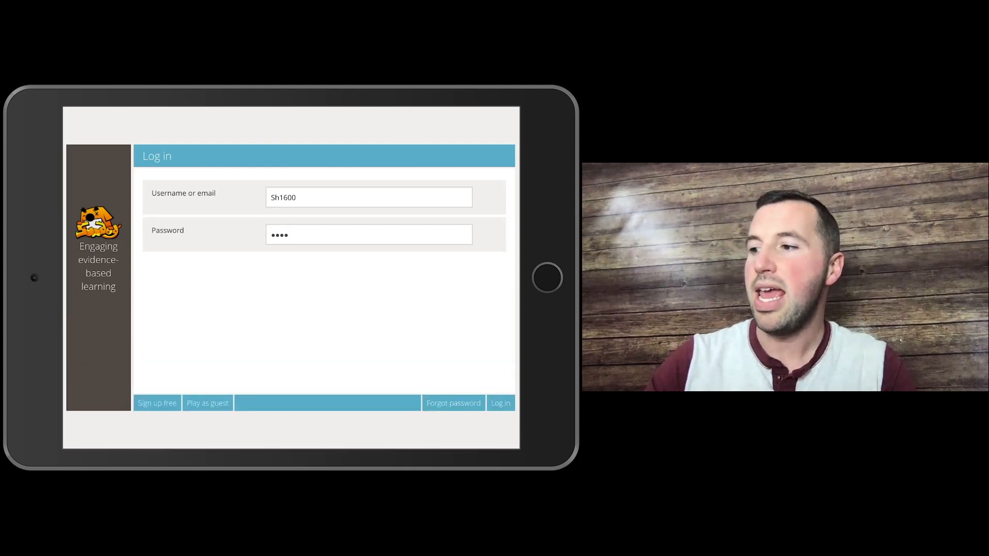
# Enter username '16' and the password, attempt login, then select the School code field.
pyautogui.click(500, 403)
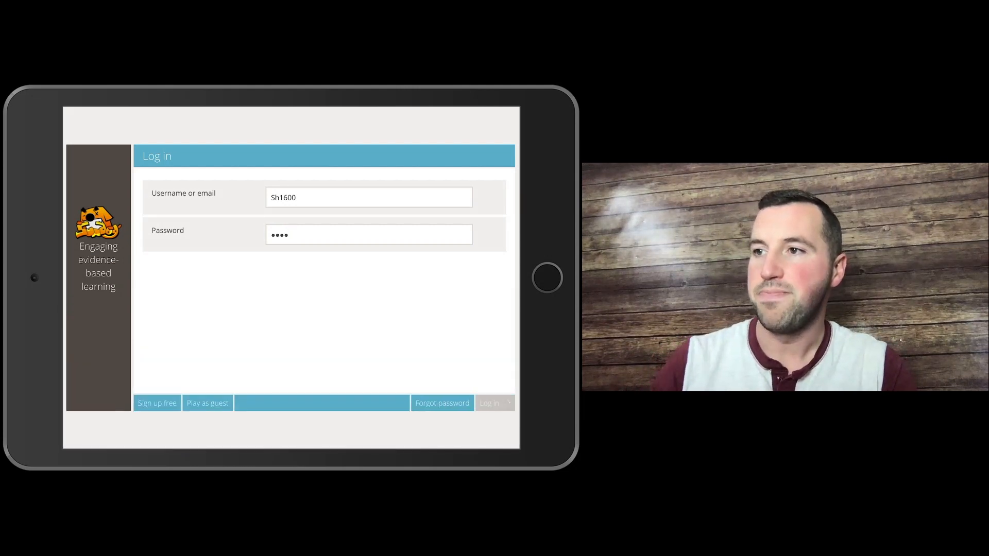
pyautogui.click(489, 403)
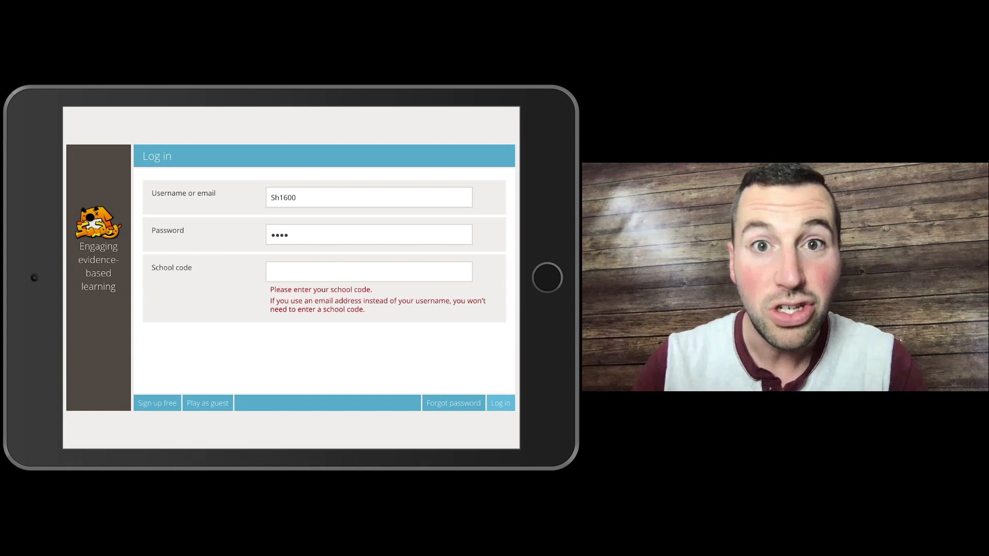
pyautogui.click(368, 271)
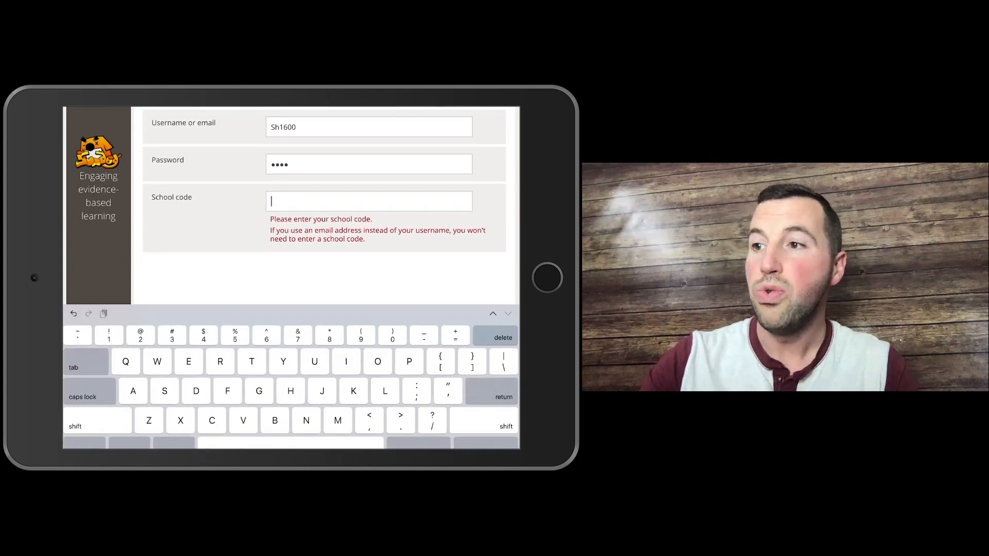
# Enter school code 'Mc' to log in, then go to Add friends.
pyautogui.write('Mc')
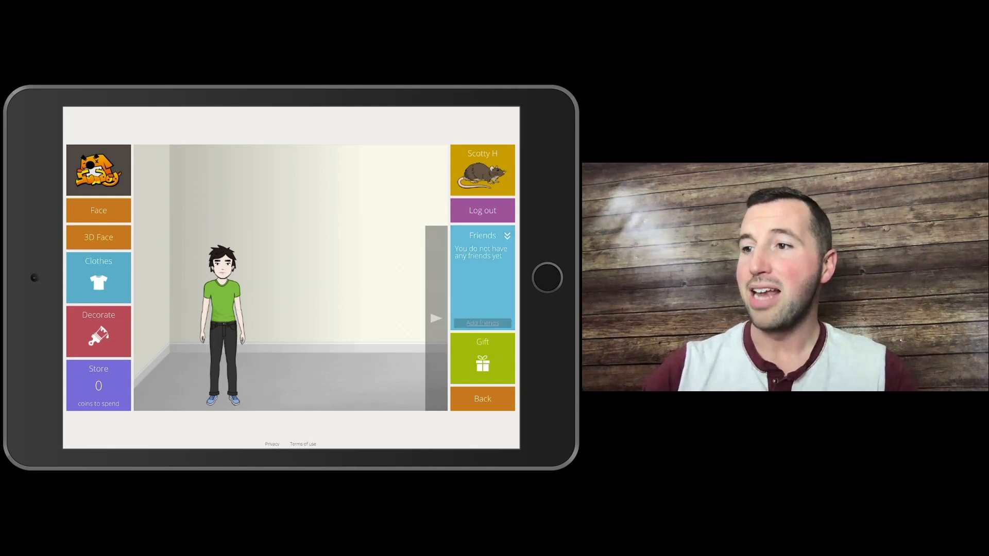
pyautogui.click(482, 323)
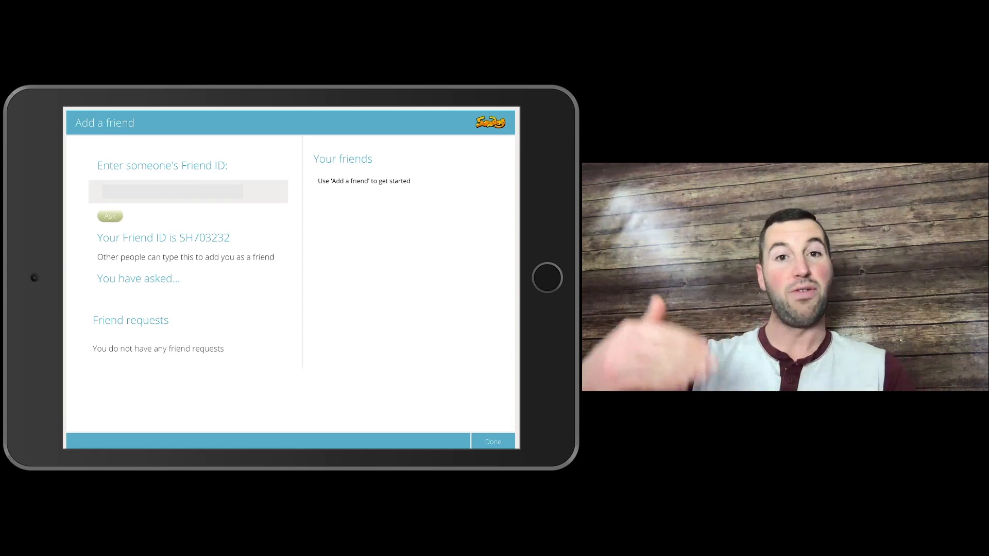
pyautogui.click(188, 191)
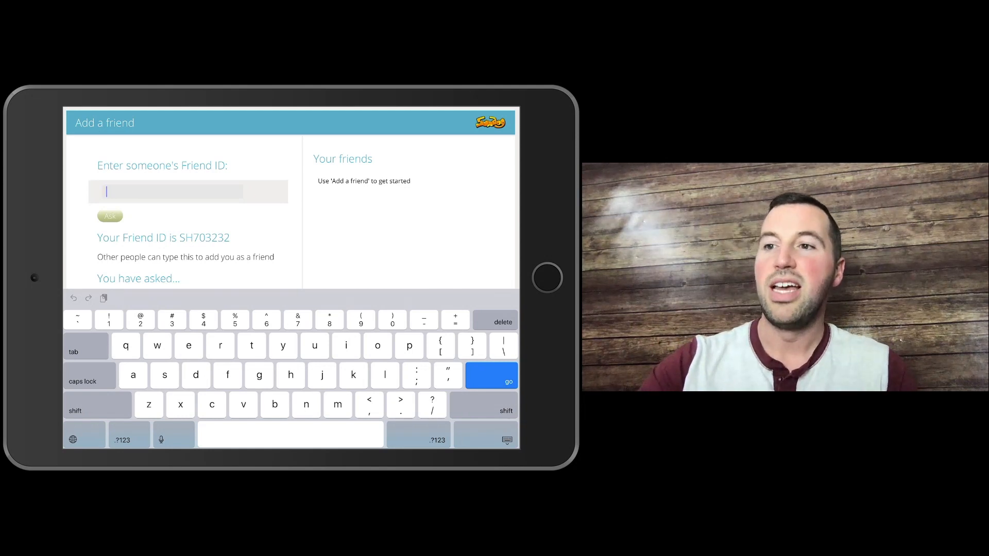
pyautogui.write('ss')
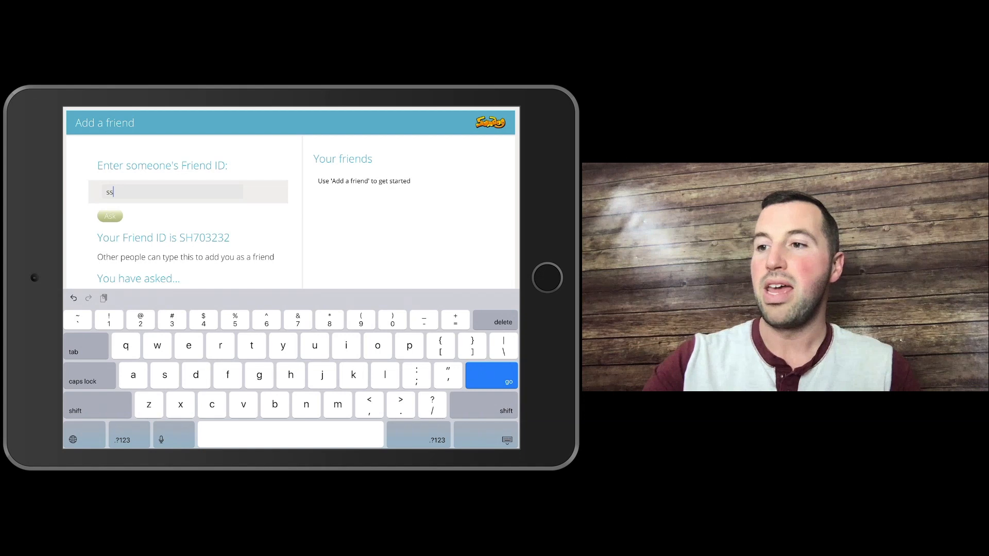
pyautogui.write('4653')
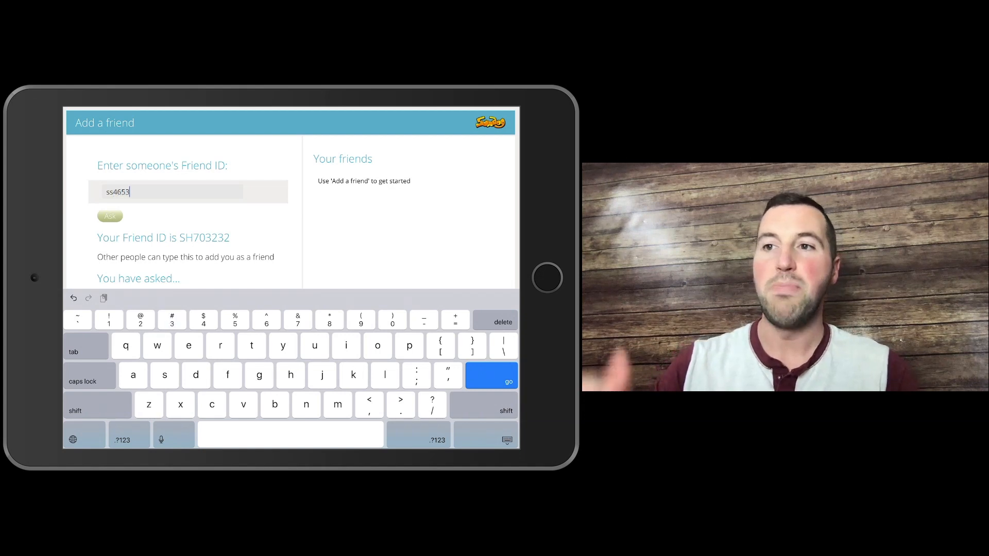